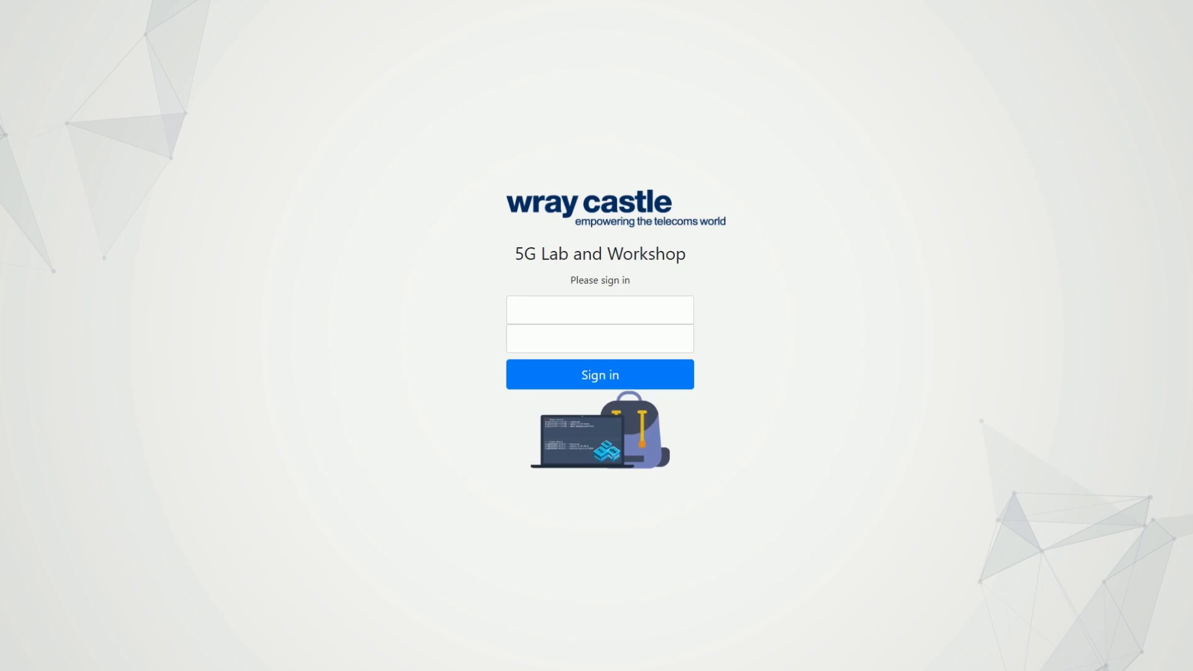
pyautogui.moveTo(749, 387)
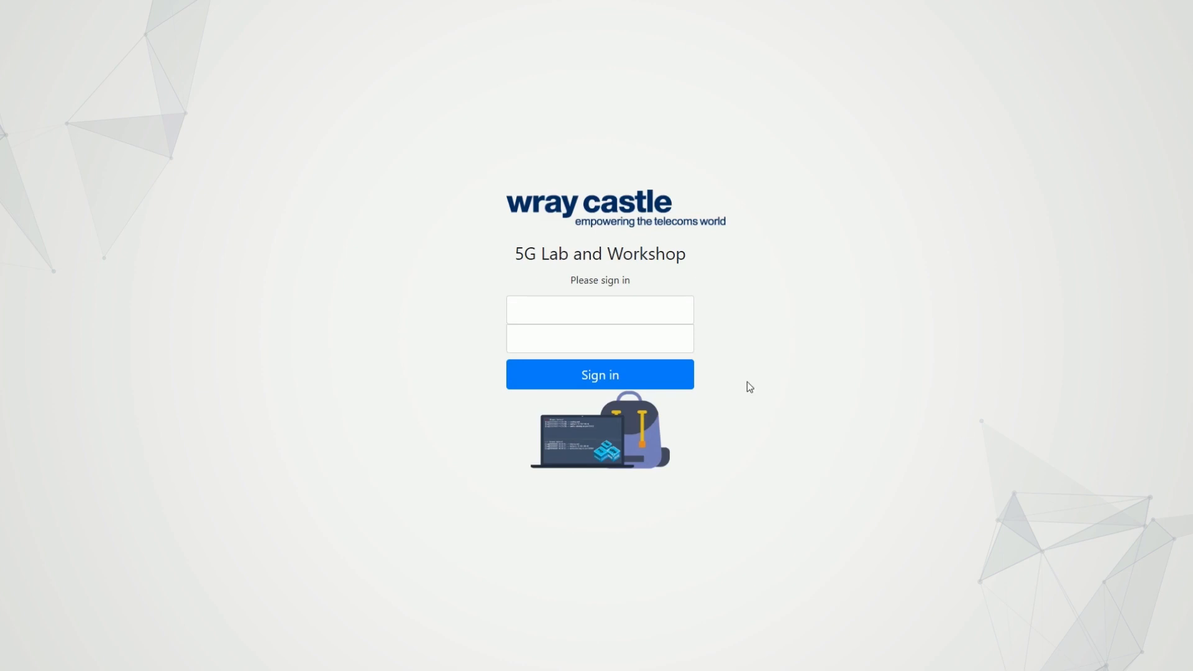
# Sign in with the entered credentials to reach the 5G Standalone Emulator home page
pyautogui.click(600, 375)
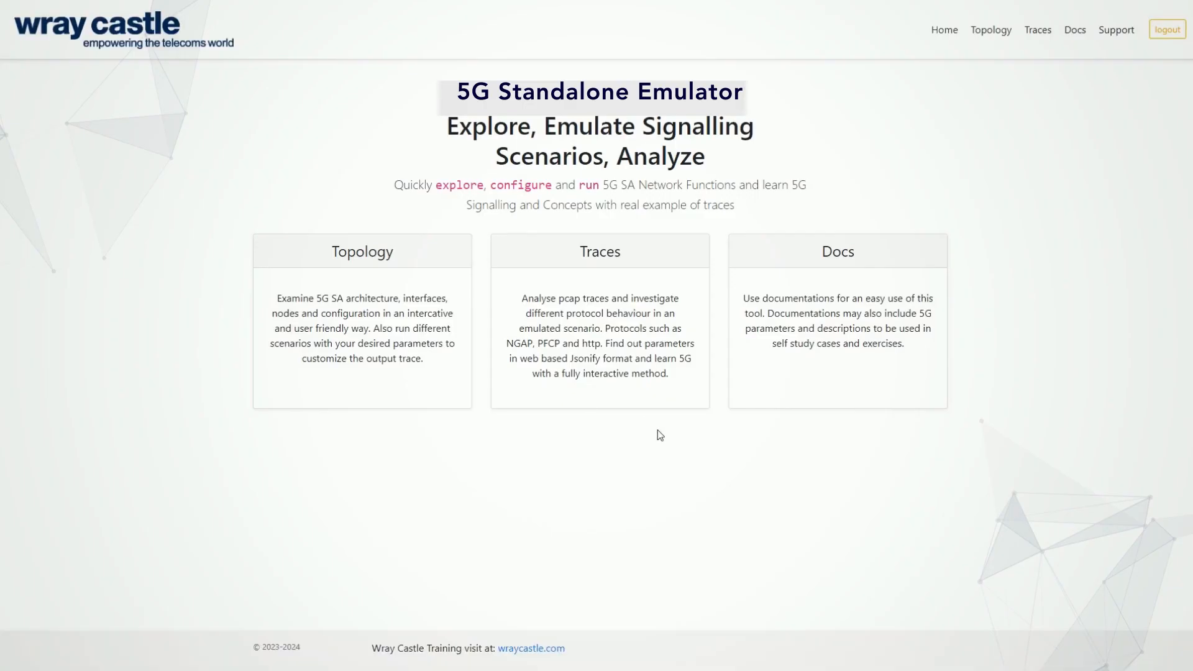
pyautogui.moveTo(722, 431)
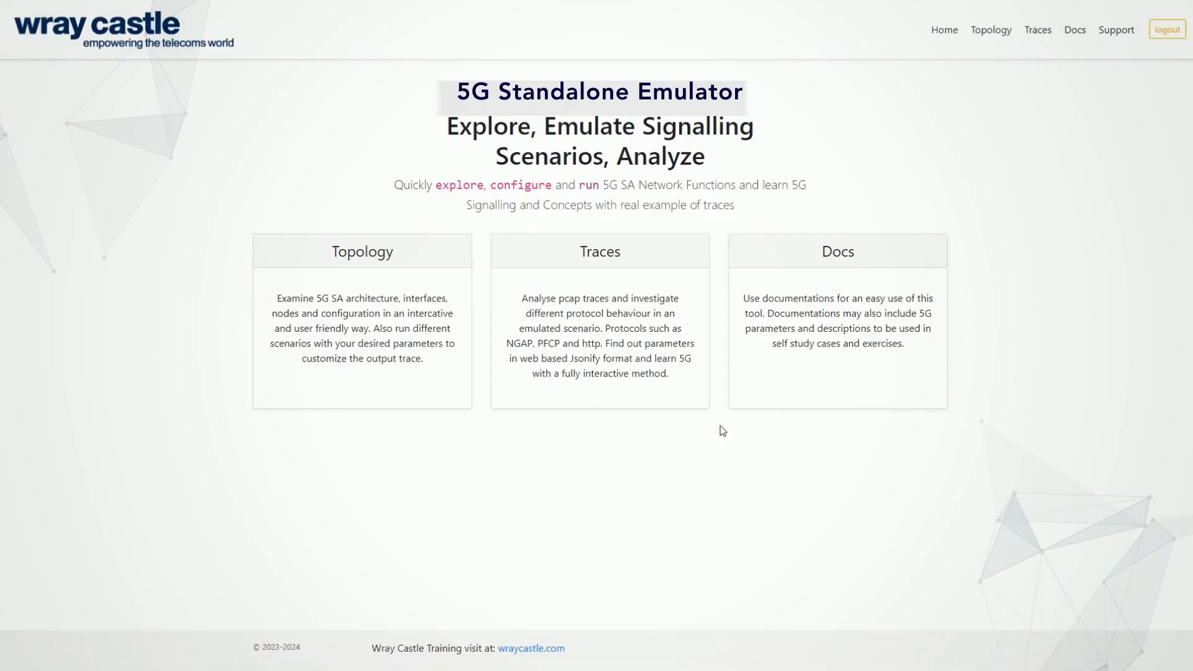
pyautogui.moveTo(766, 268)
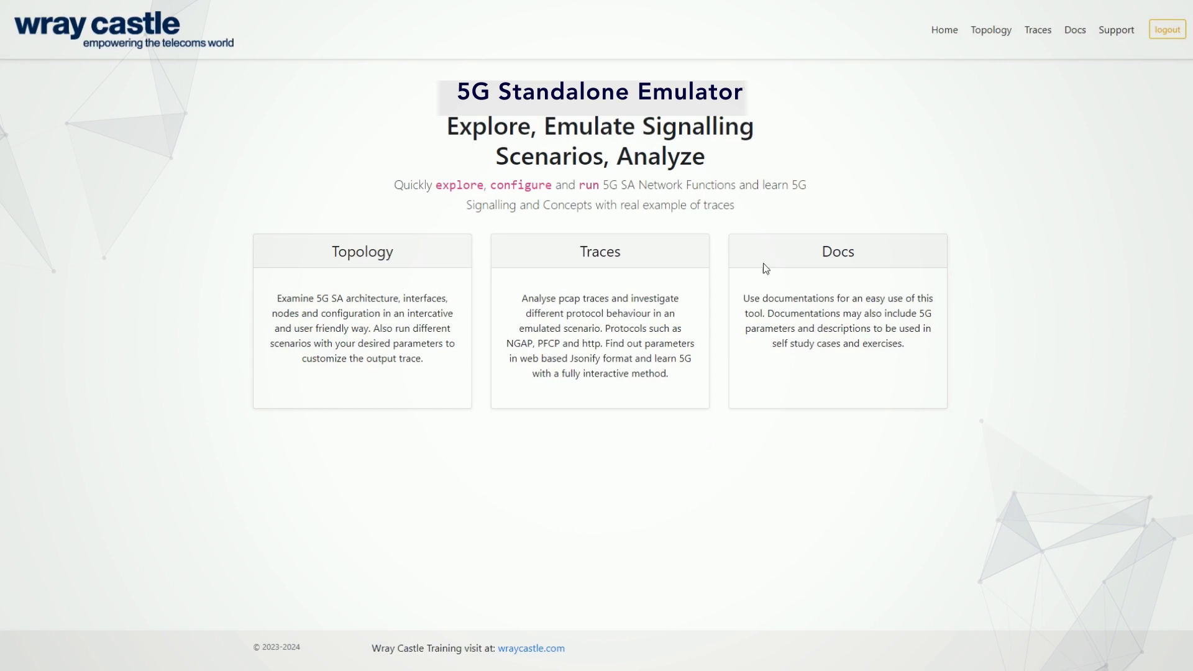
pyautogui.moveTo(993, 68)
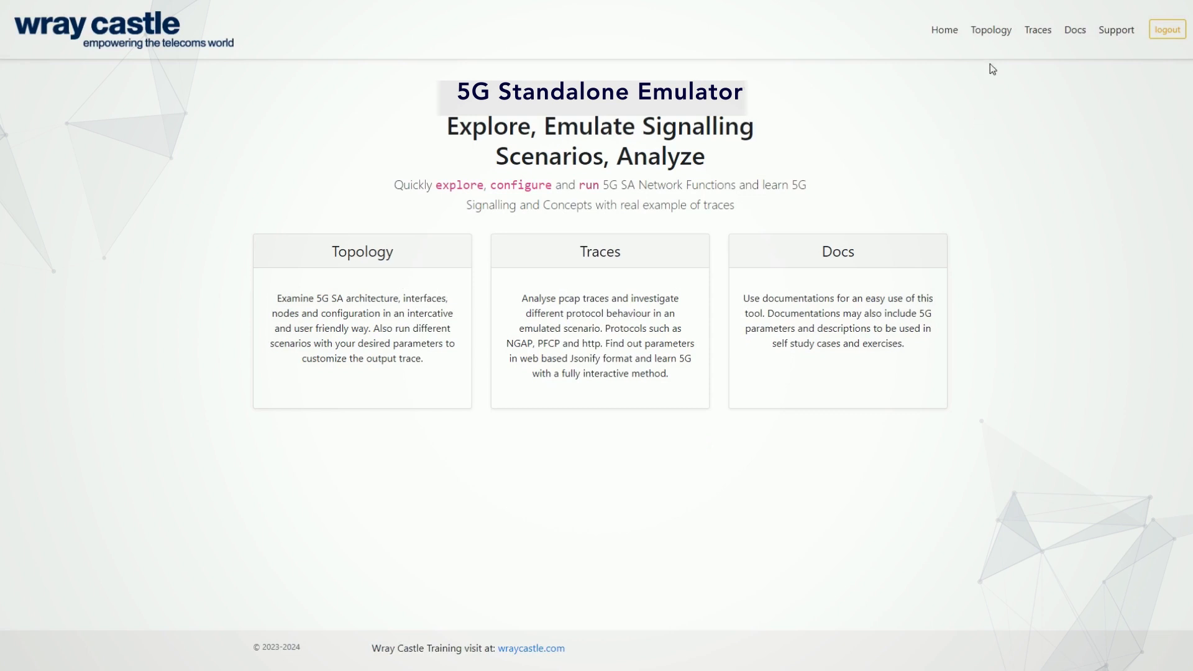
pyautogui.moveTo(1038, 30)
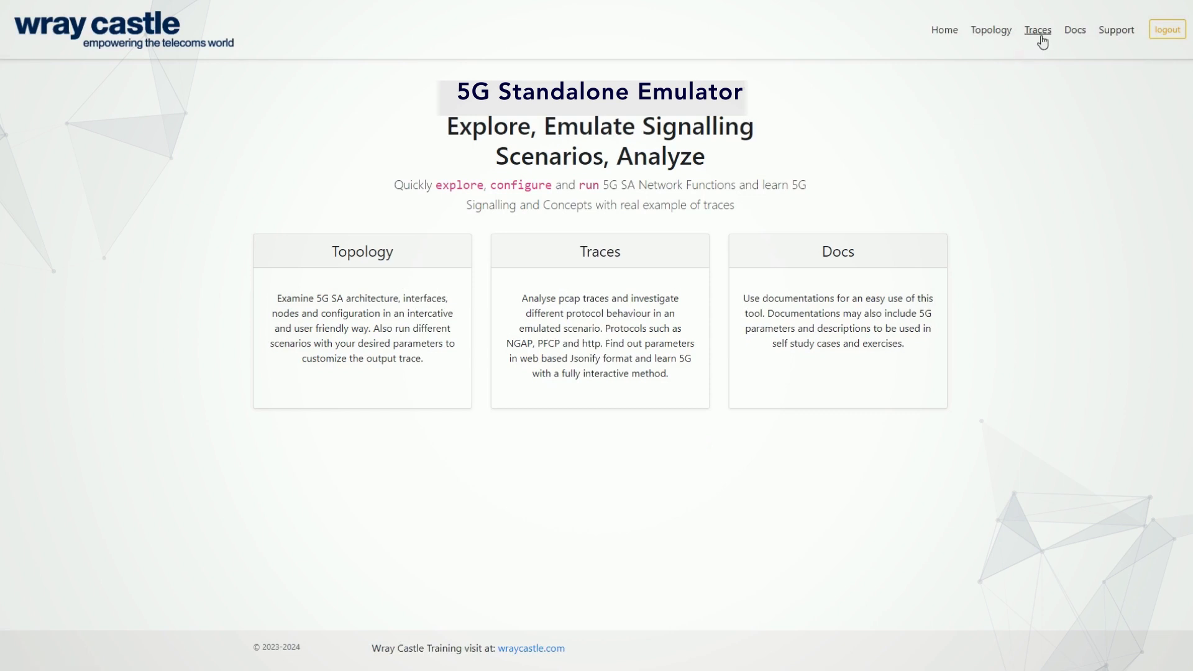
pyautogui.moveTo(991, 30)
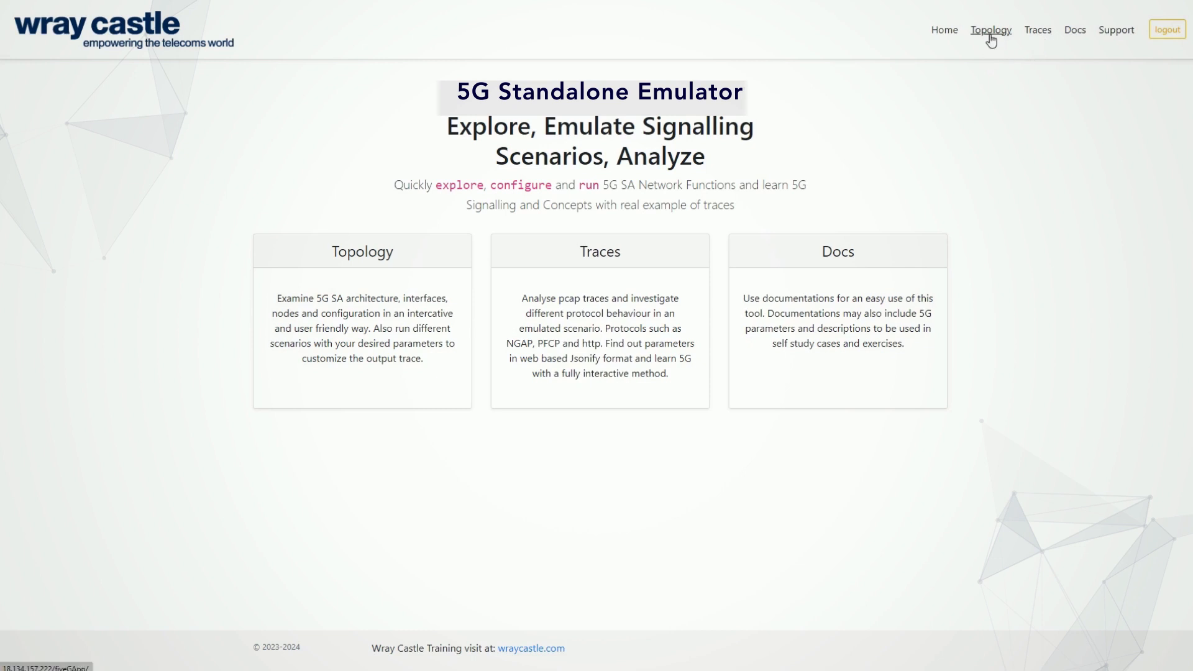
# Go to the Topology network diagram showing the AMF configuration options
pyautogui.click(991, 30)
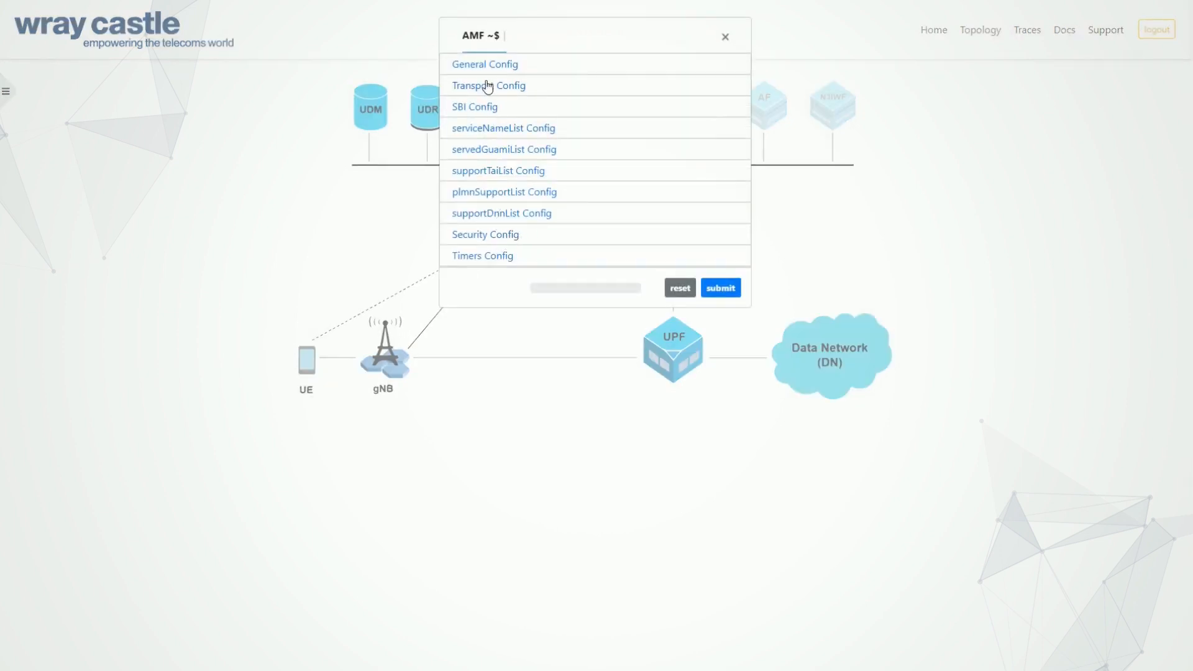
pyautogui.moveTo(493, 174)
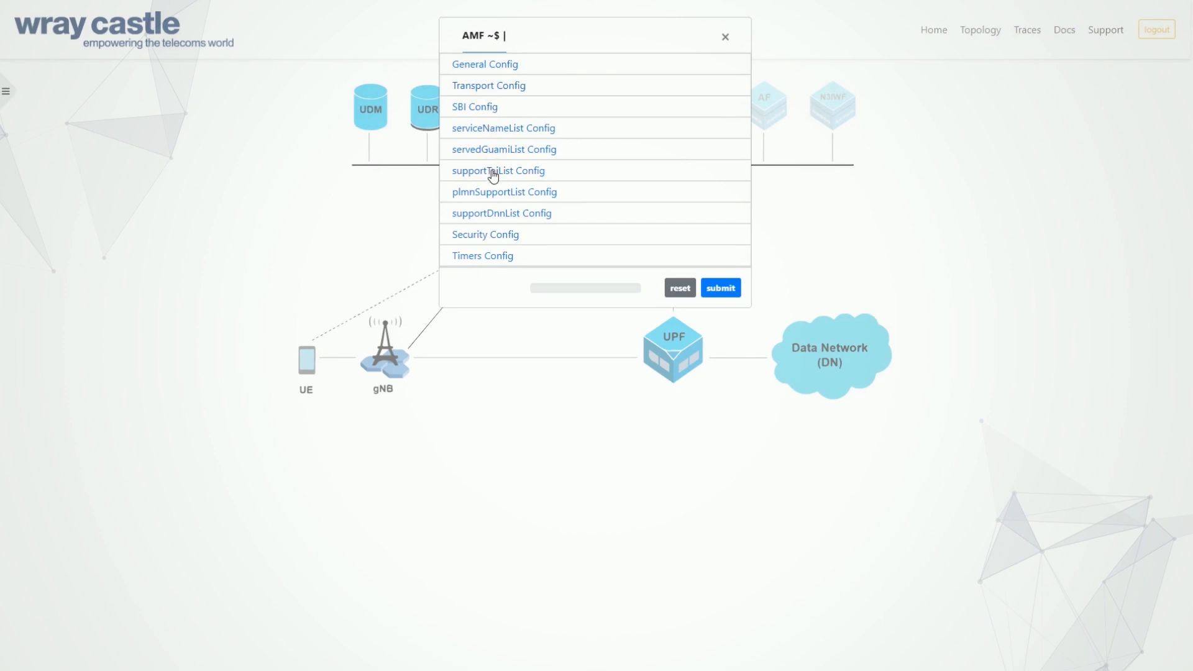
# Expand supportTaiList, add and remove a tracking area entry, then check supportDnnList
pyautogui.click(499, 169)
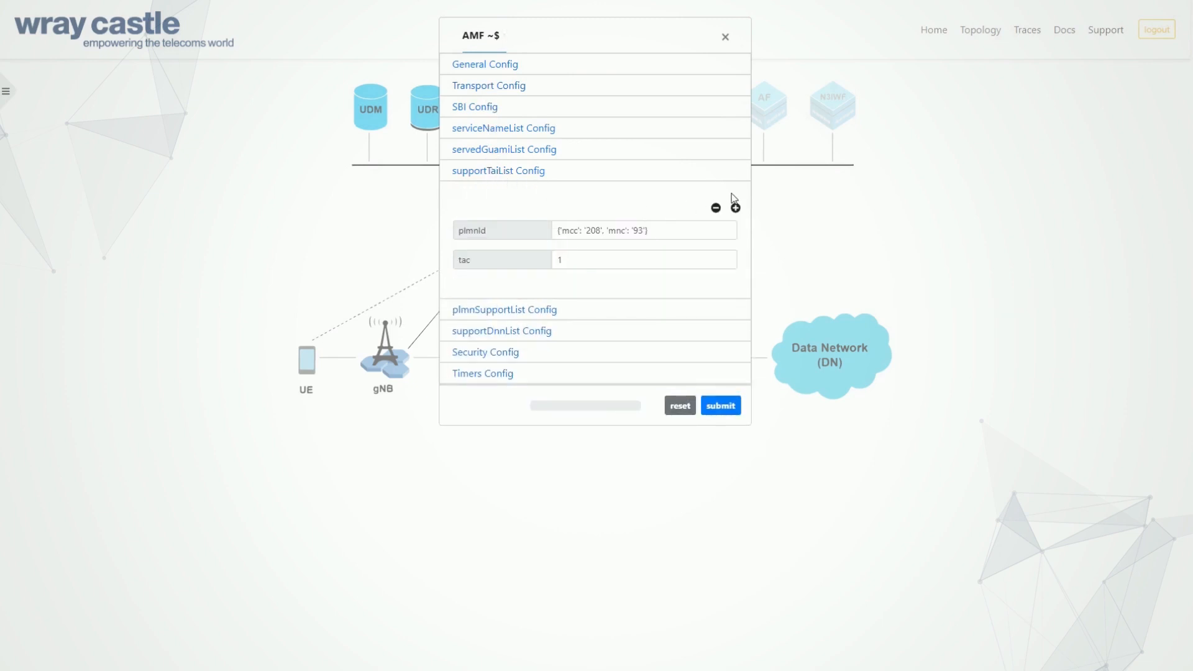
pyautogui.click(735, 209)
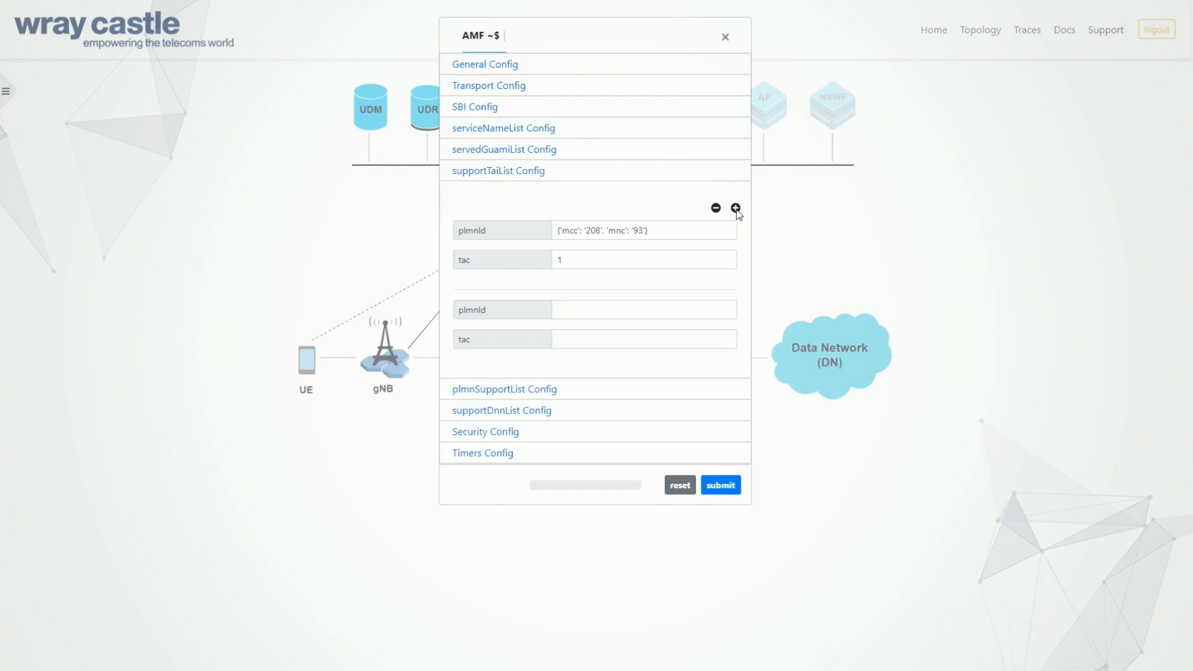
pyautogui.click(715, 208)
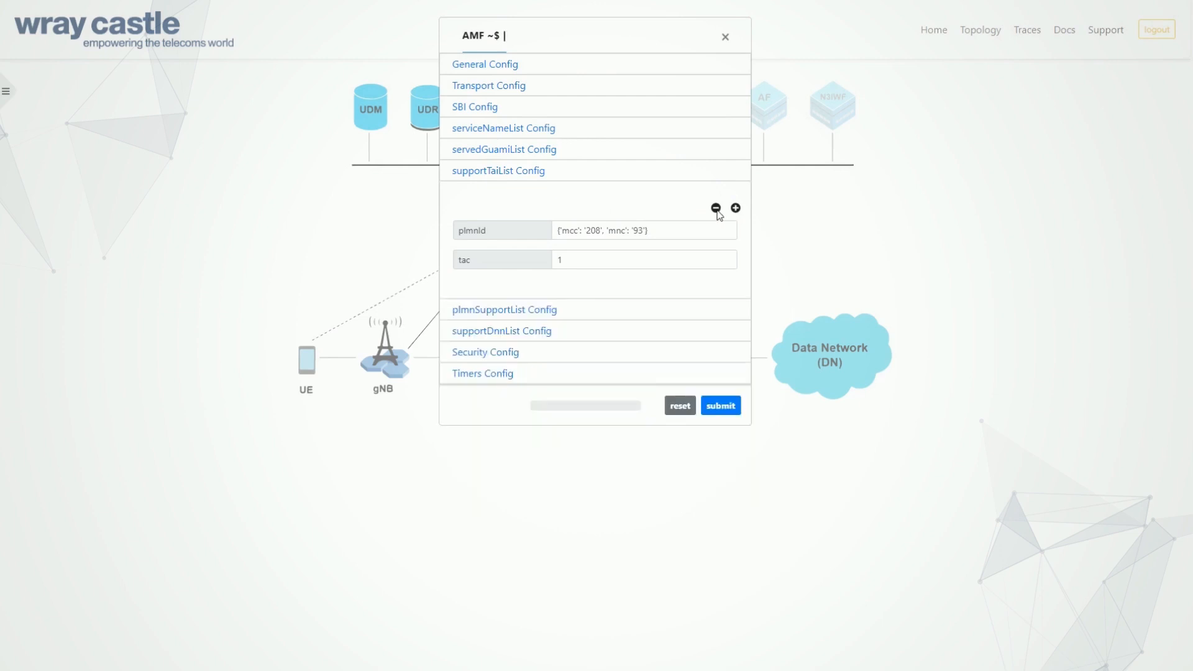
pyautogui.moveTo(729, 155)
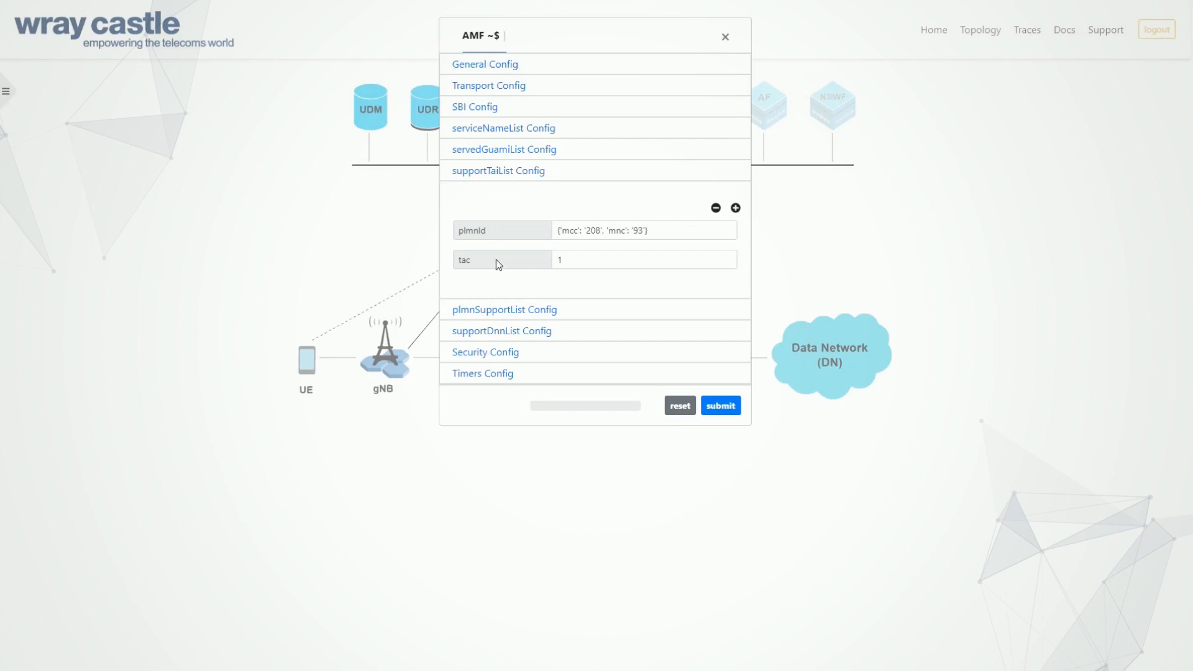
pyautogui.click(501, 331)
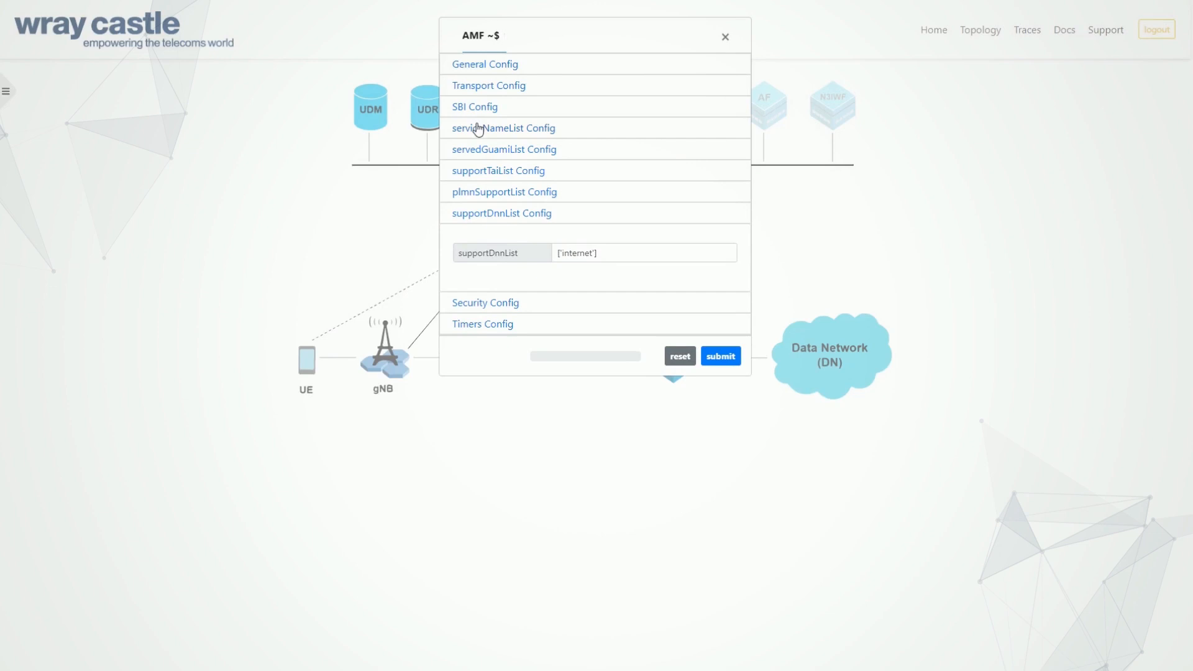
# Repeat the tracking-area add/remove, then expand plmnSupportList showing PLMN 208/93 and its S-NSSAI list
pyautogui.click(503, 128)
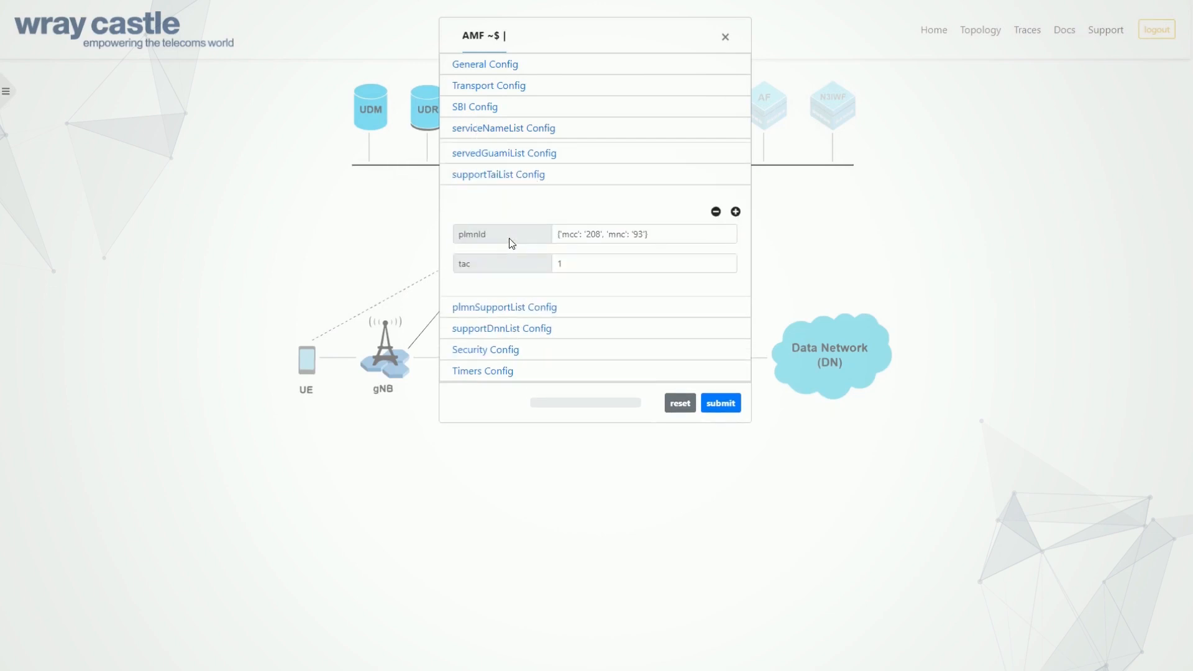
pyautogui.click(734, 211)
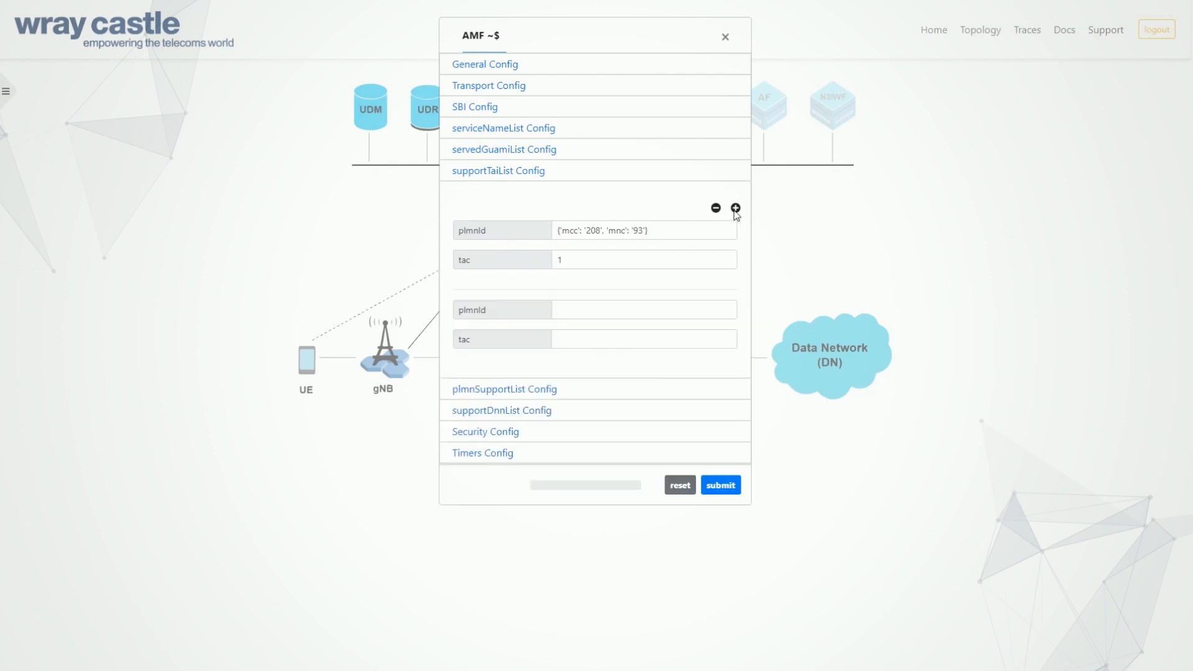
pyautogui.click(714, 209)
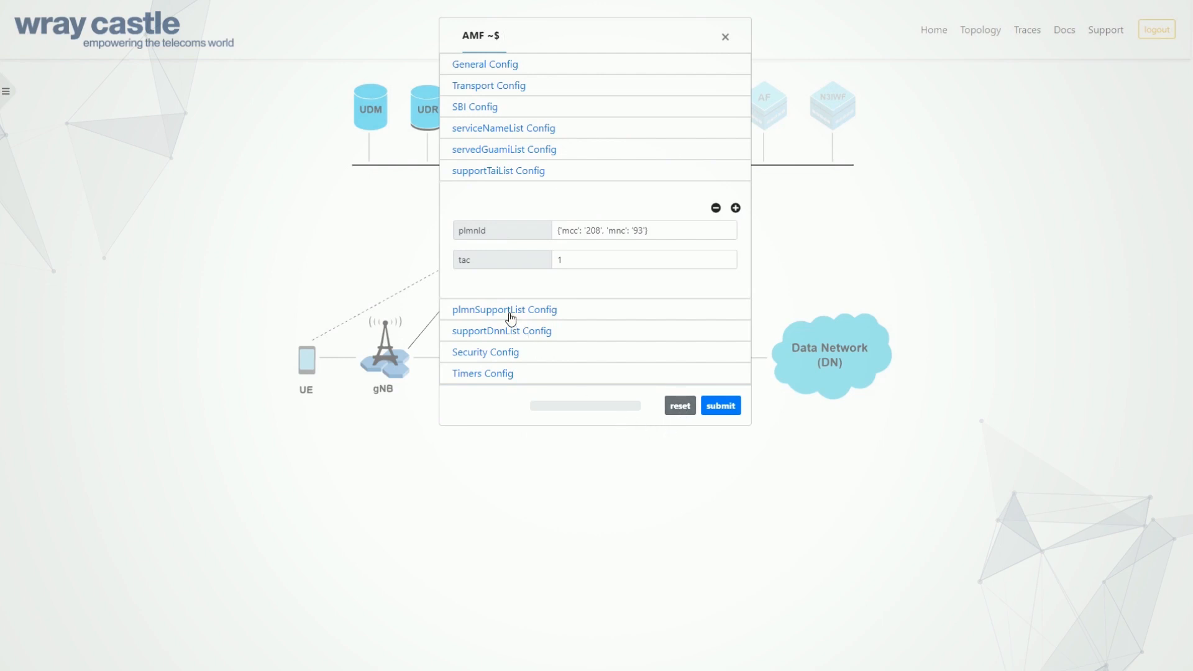
pyautogui.click(504, 309)
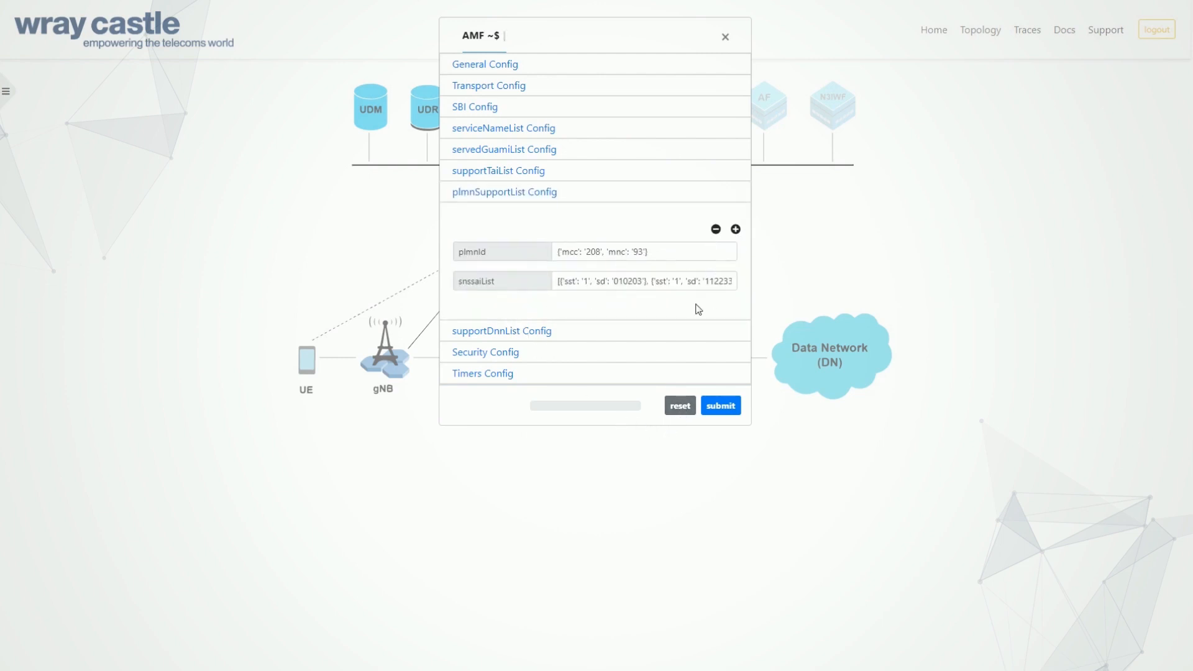
# Reset the AMF configuration to defaults and close its settings dialog
pyautogui.click(498, 170)
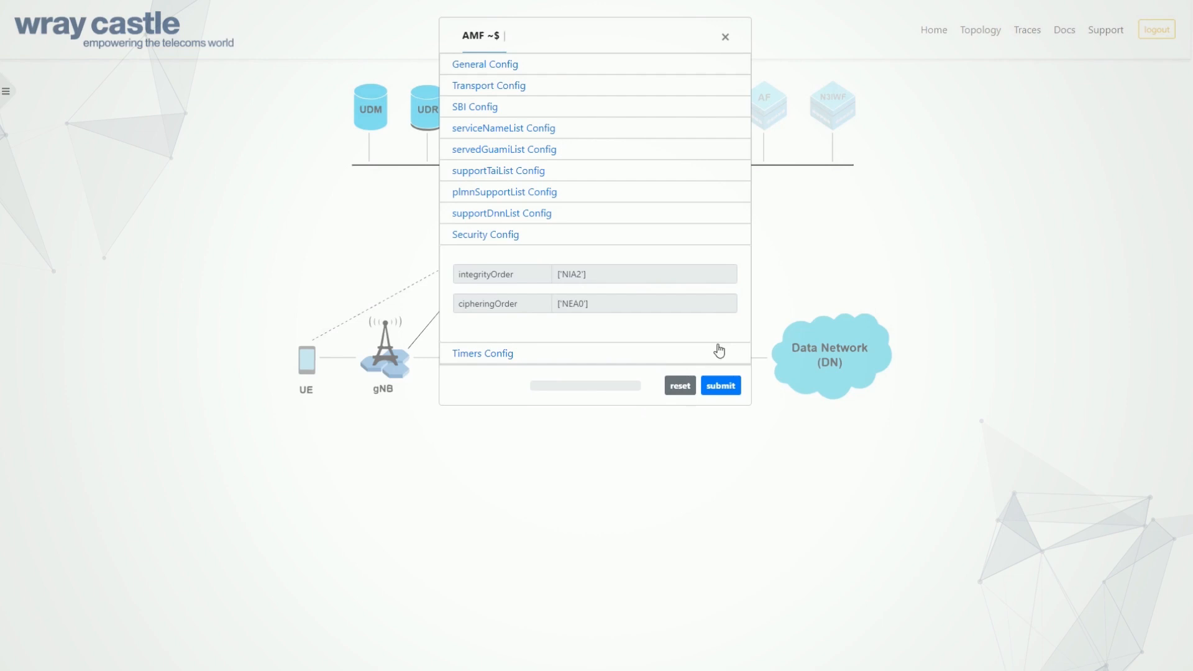
pyautogui.moveTo(700, 424)
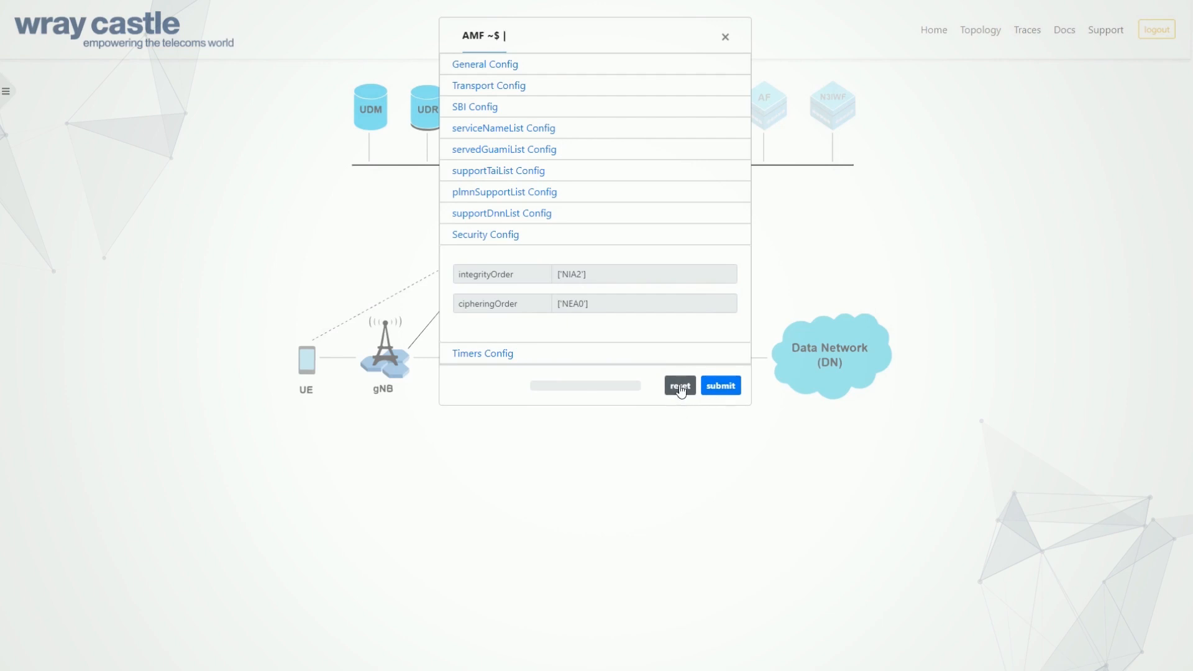
pyautogui.click(718, 386)
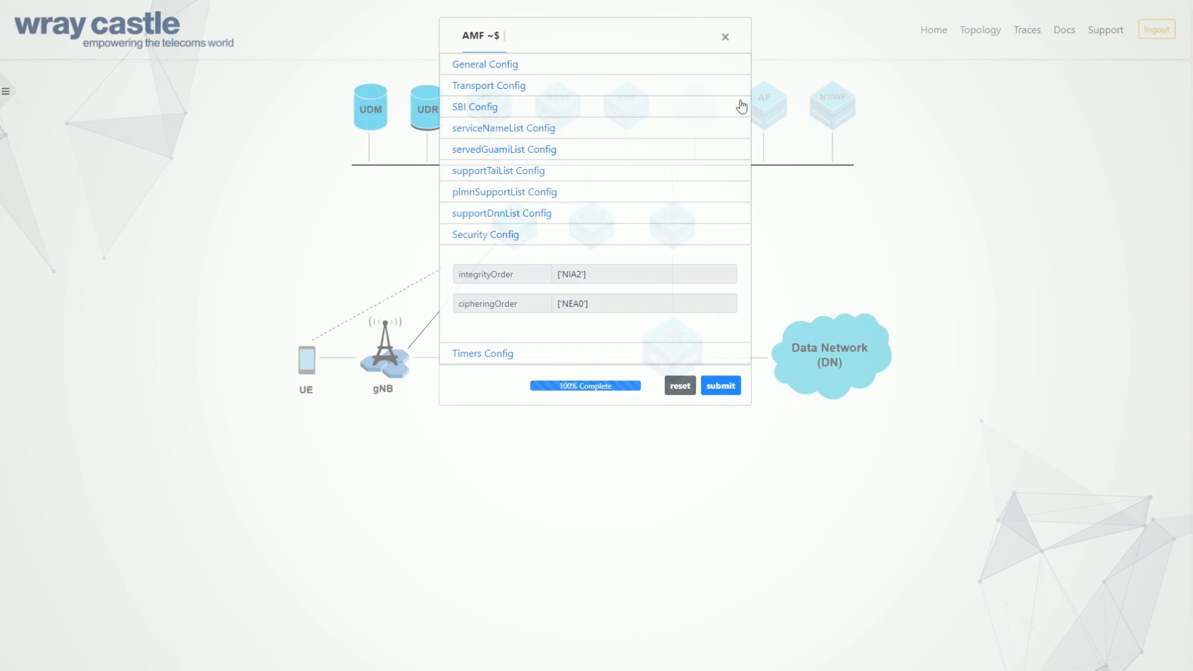
pyautogui.click(724, 37)
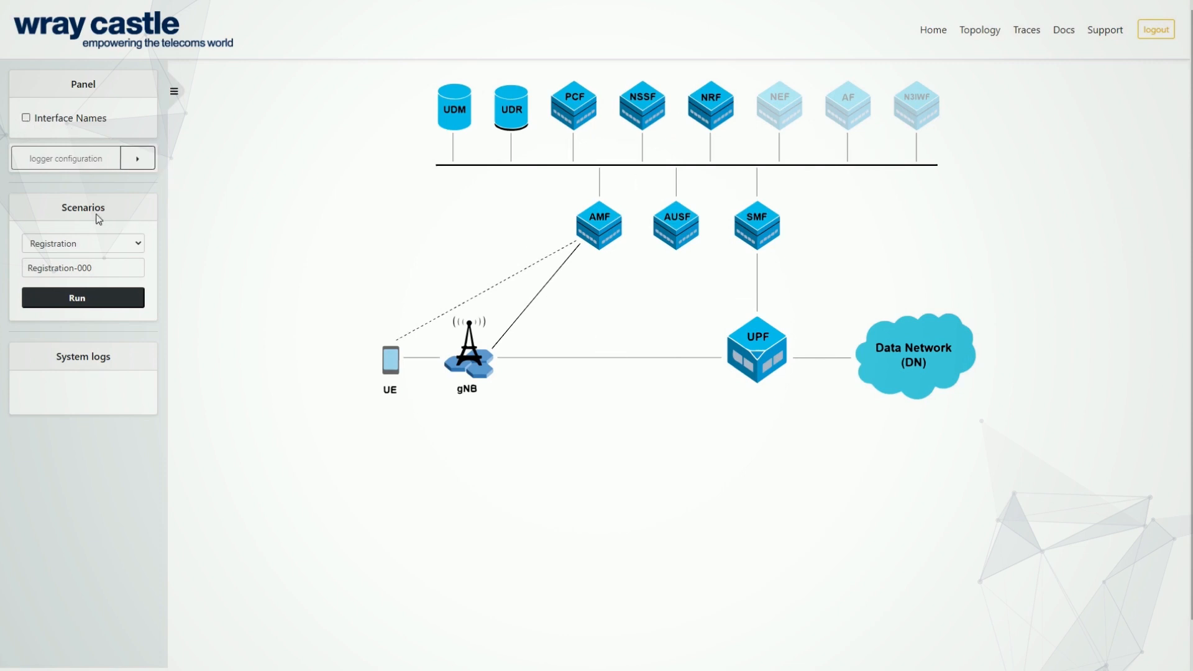
# Edit the Registration trace name field to Registration-Demo before running the scenario
pyautogui.click(83, 298)
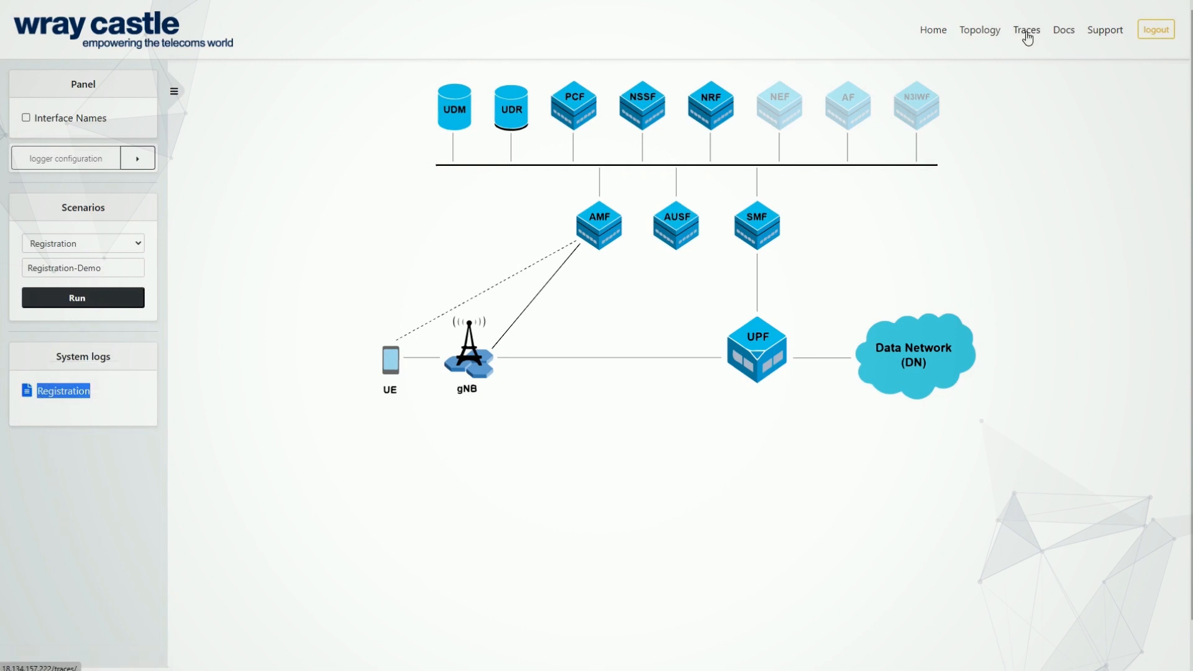
# Load the Registration-Demo trace's sequence diagram from the saved traces list
pyautogui.click(1026, 30)
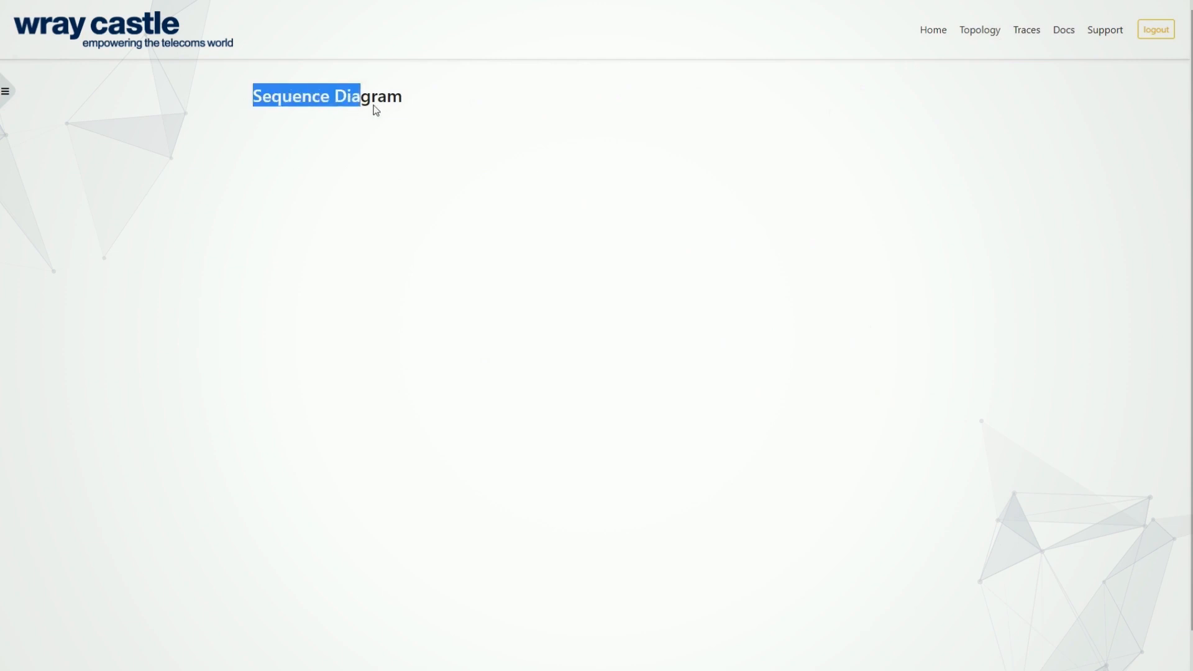
pyautogui.click(6, 91)
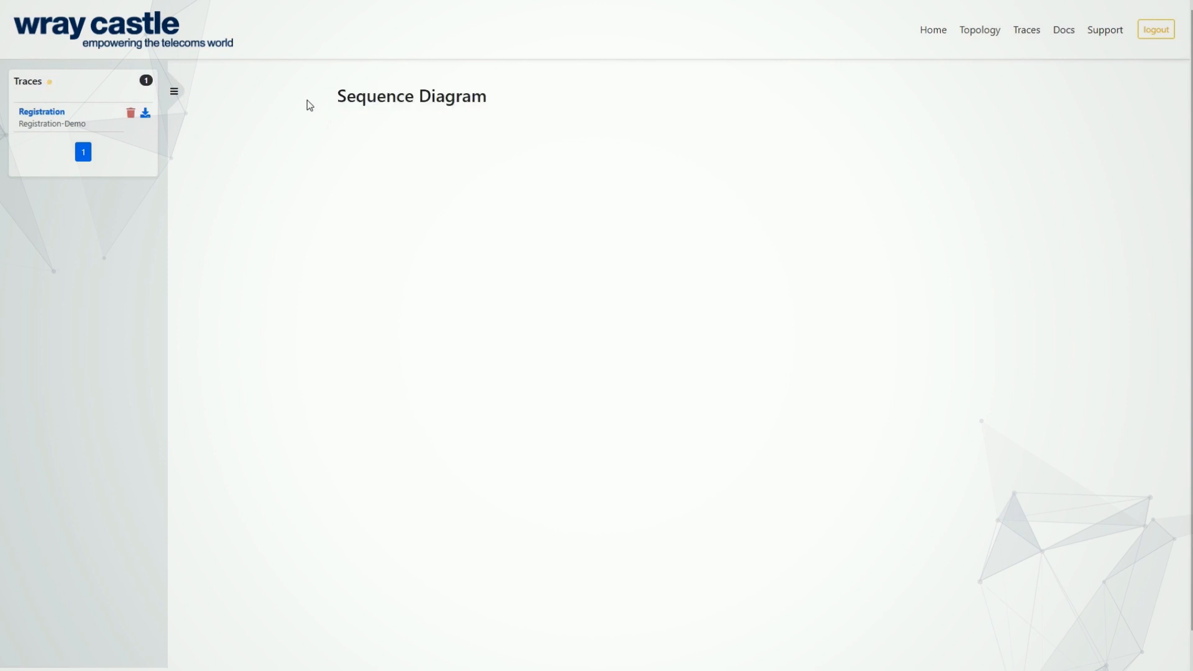
pyautogui.moveTo(269, 122)
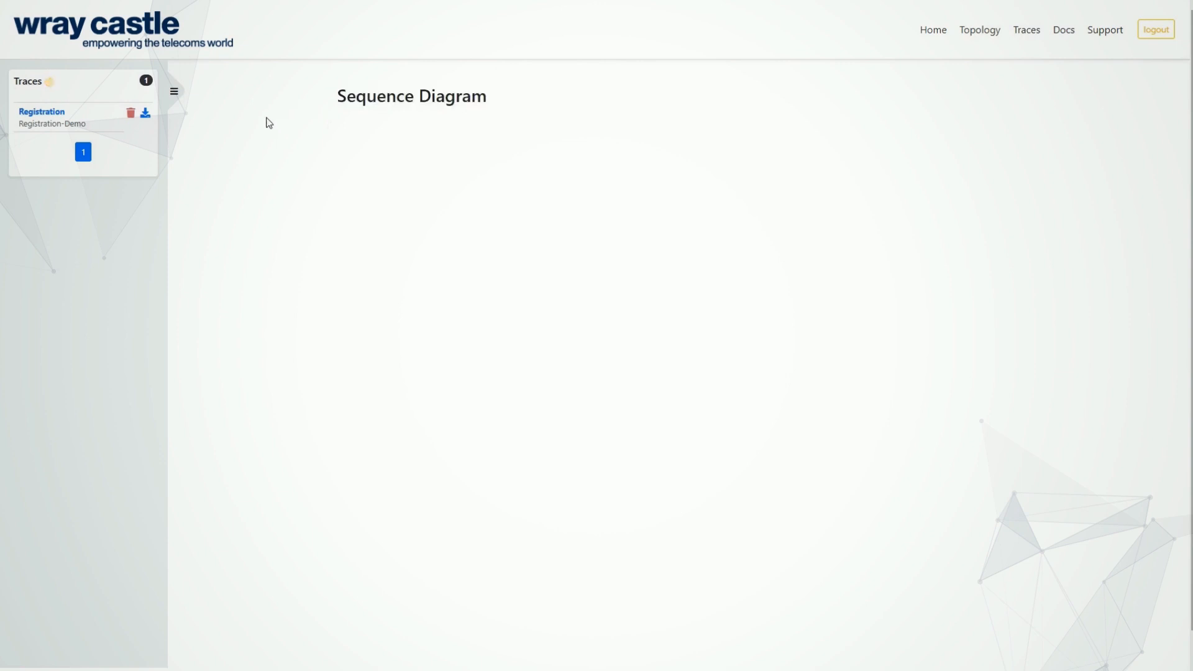
pyautogui.click(83, 152)
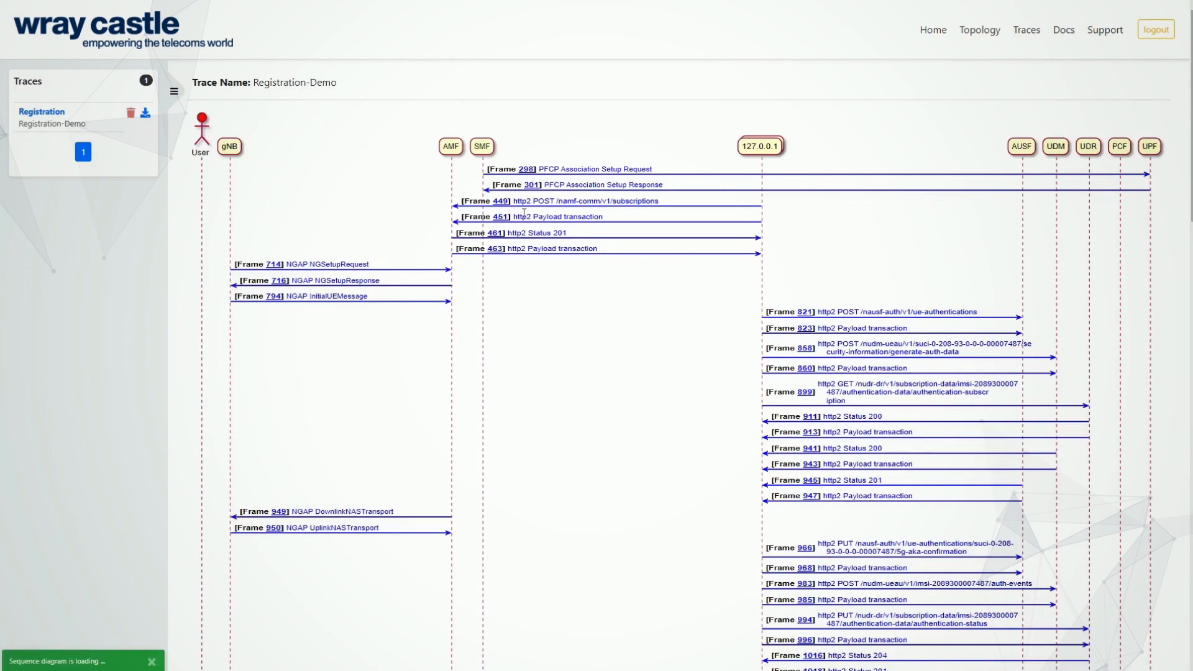
# Download Registration-Demo.pcap and open it in Wireshark from the browser Downloads panel
pyautogui.scroll(-3)
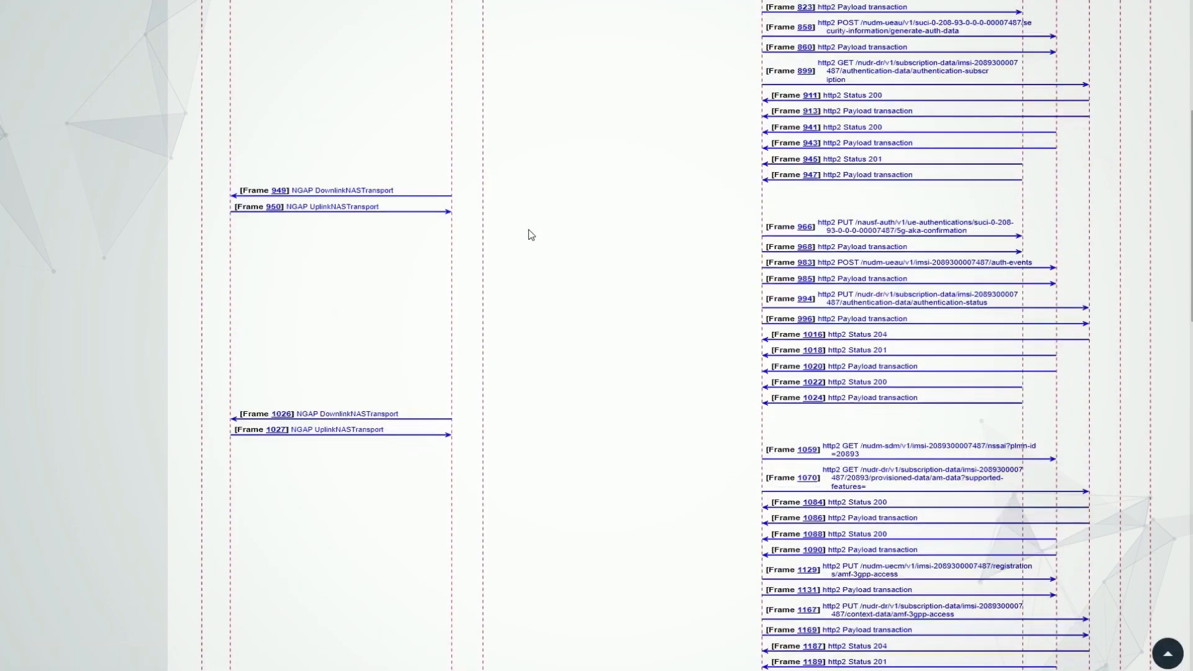
pyautogui.scroll(3)
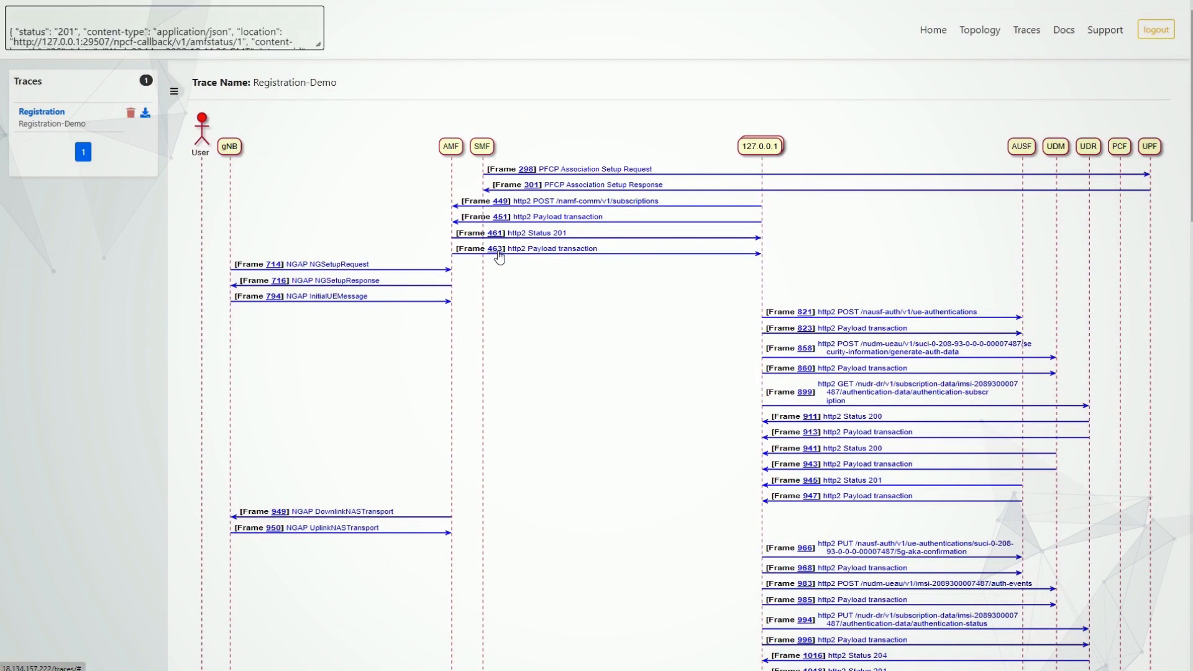
pyautogui.scroll(-3)
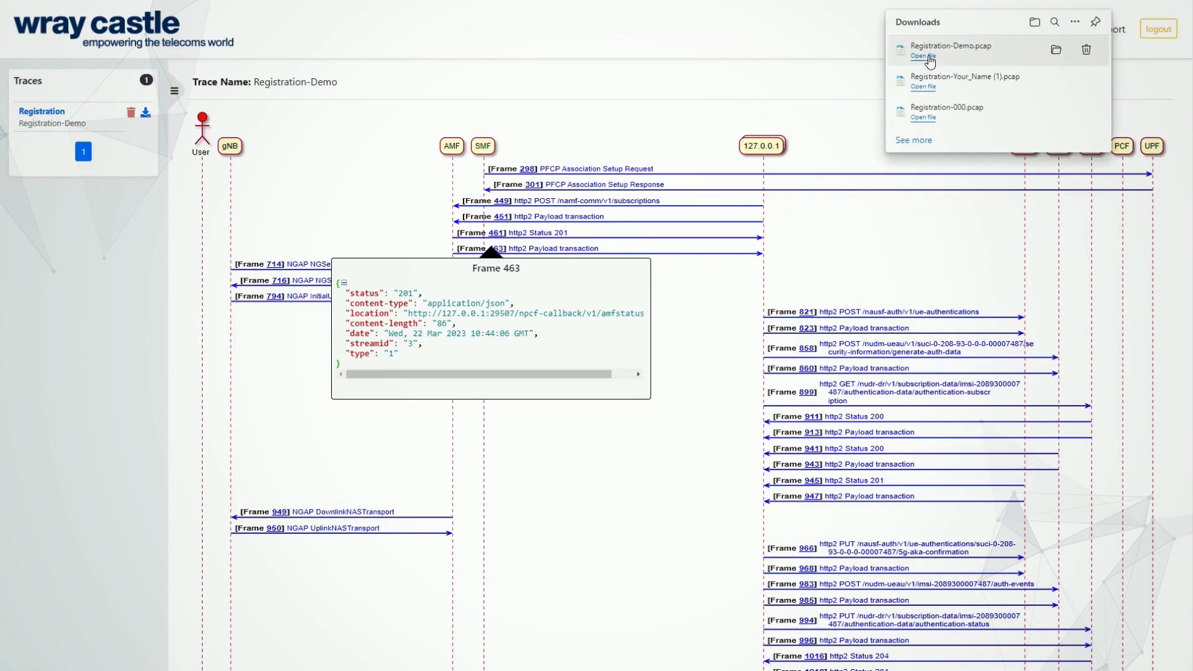
pyautogui.click(923, 55)
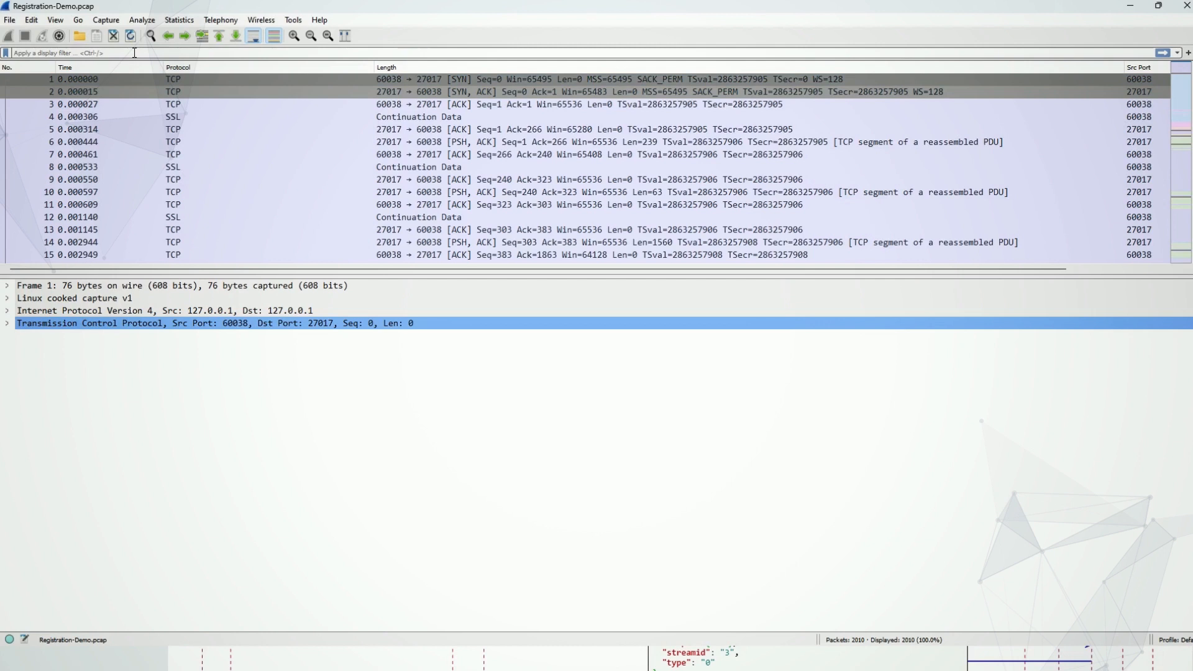
# Apply the nas-5gs display filter to show only NAS-5GS messages
pyautogui.write('nas-5gs')
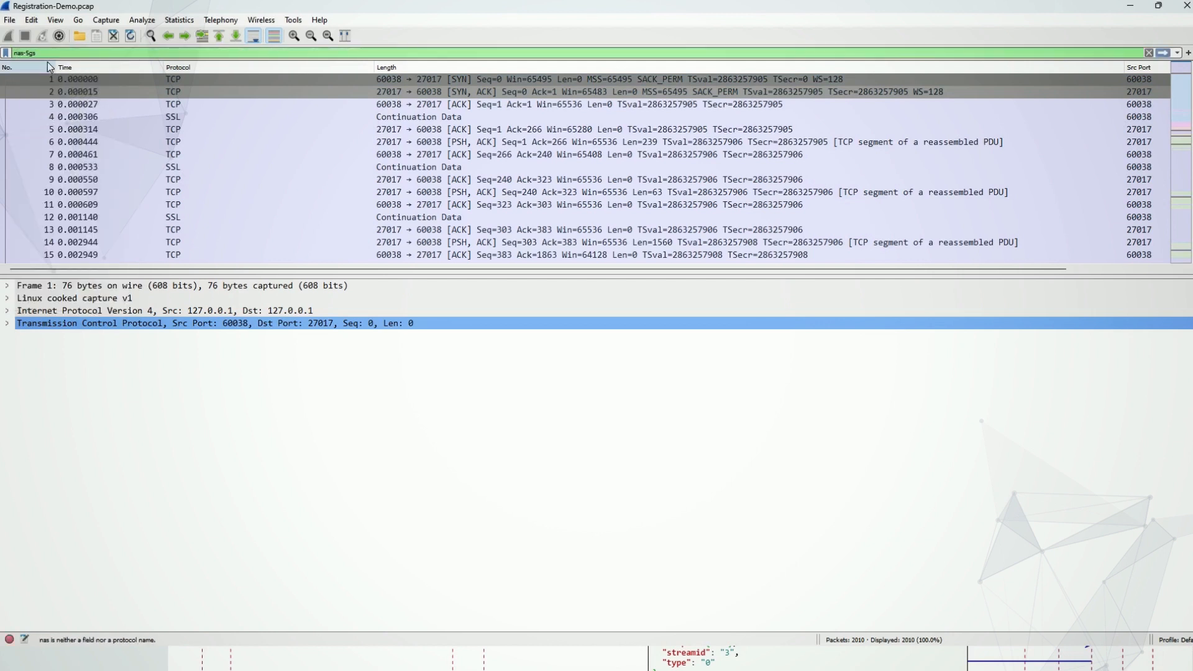
pyautogui.press('Return')
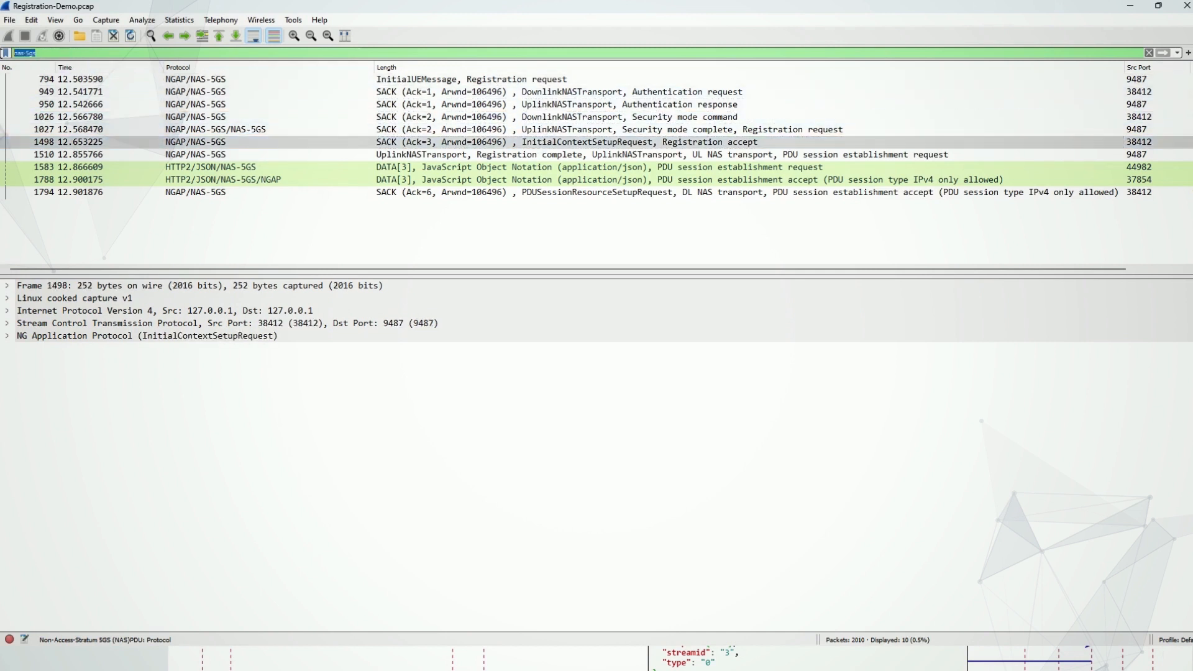
# Replace the filter with http2, narrowing the capture to 472 HTTP/2 packets
pyautogui.write('http2')
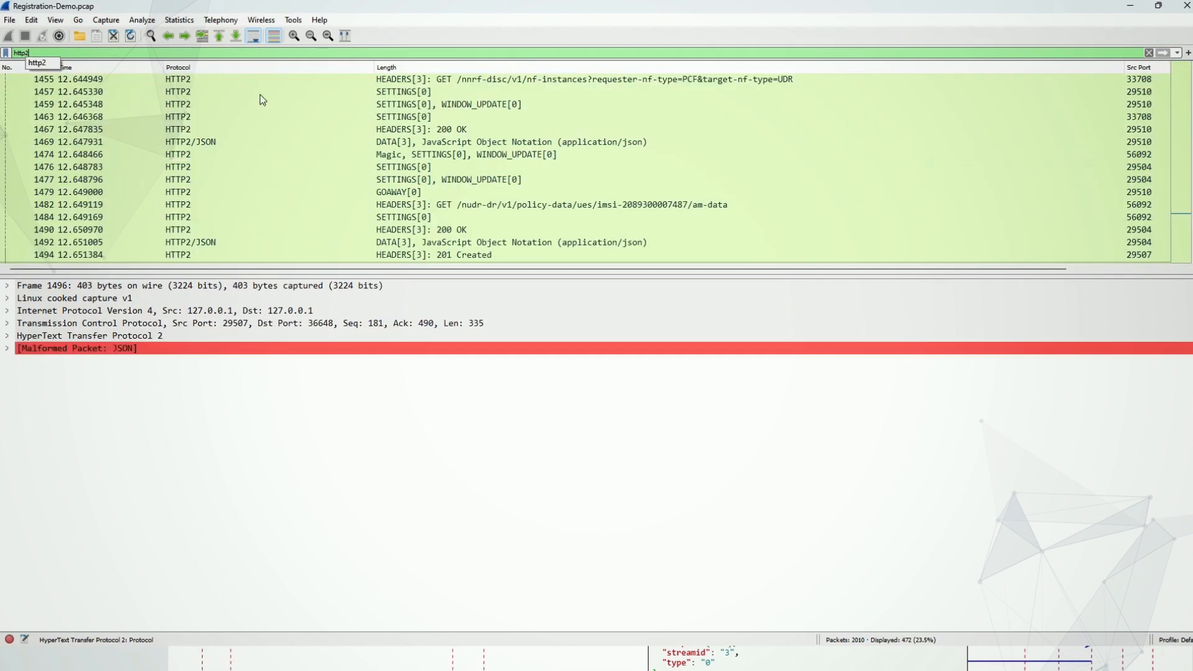
pyautogui.scroll(-3)
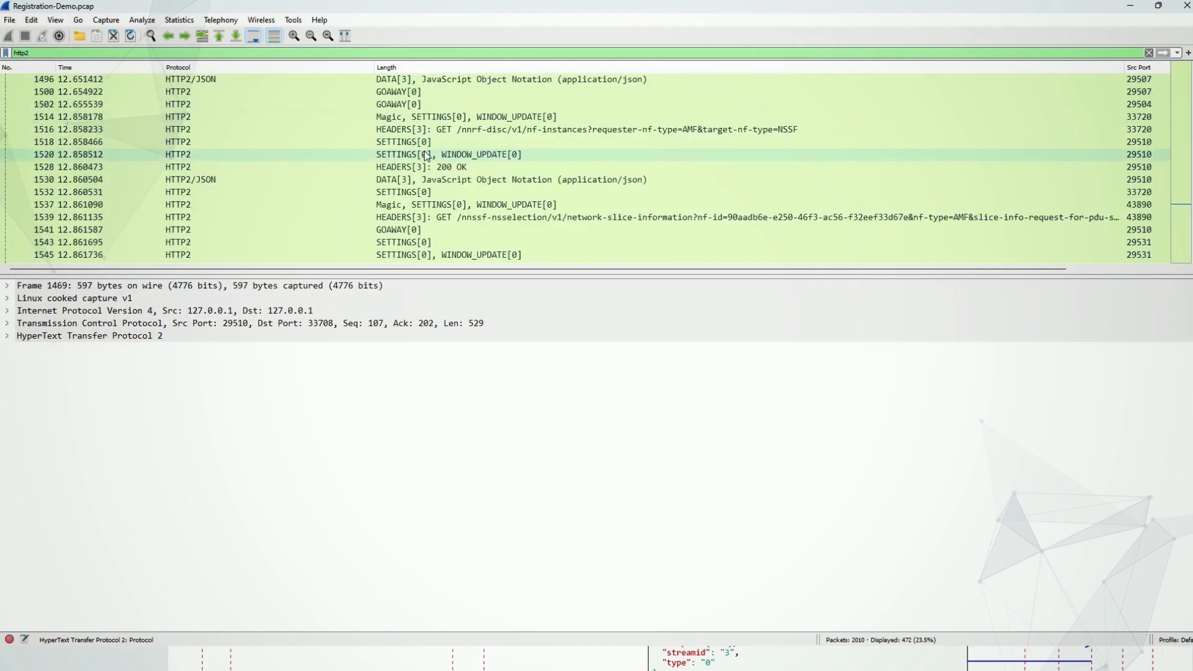
pyautogui.scroll(-3)
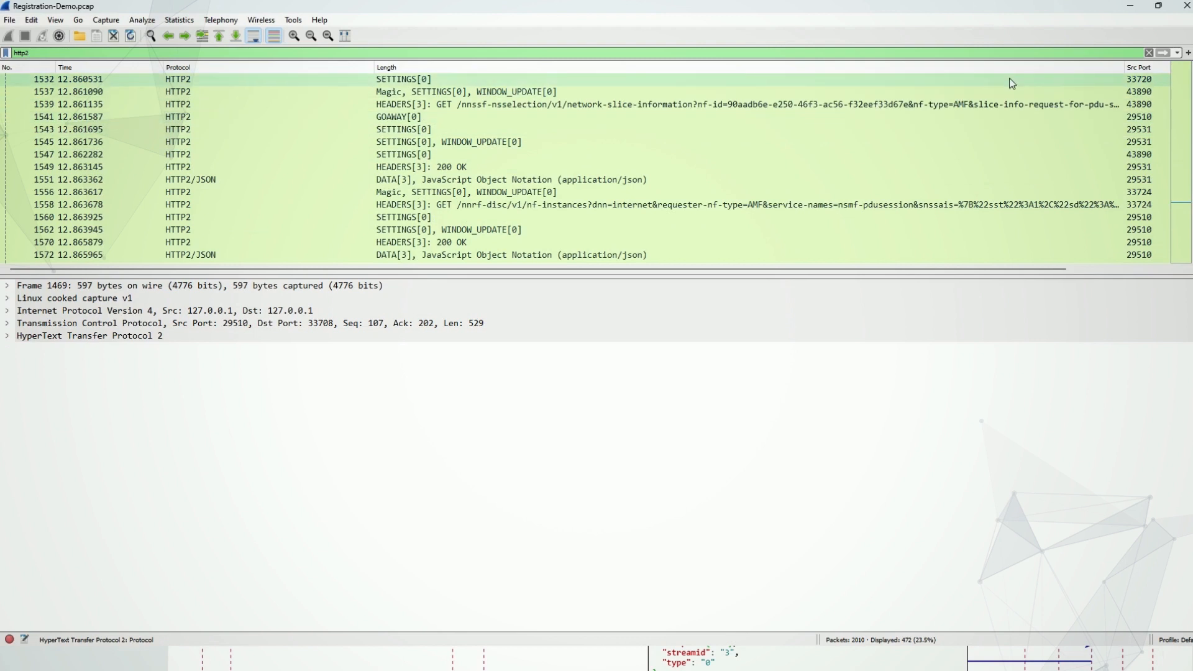